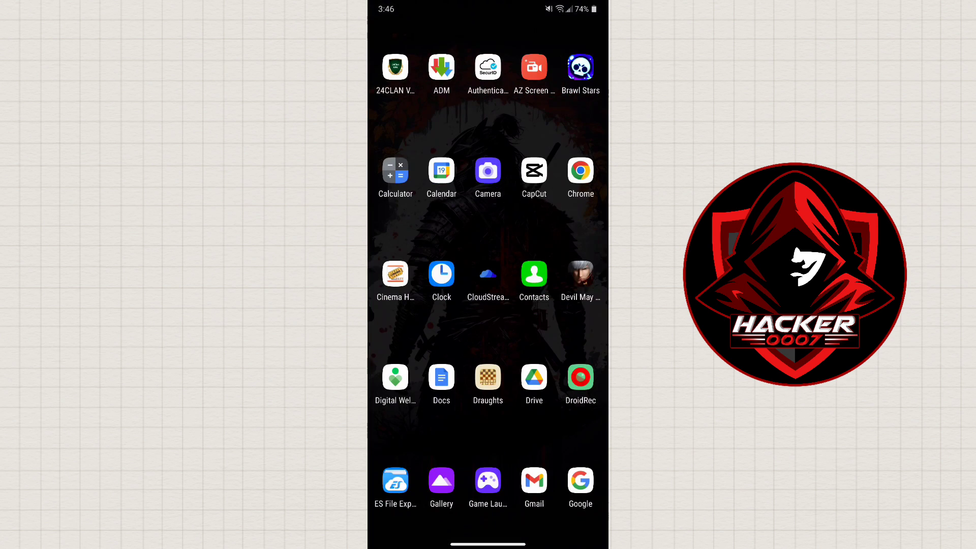
# Scroll the app drawer and launch Remini to reach its Lite plan offer
pyautogui.hscroll(-3)
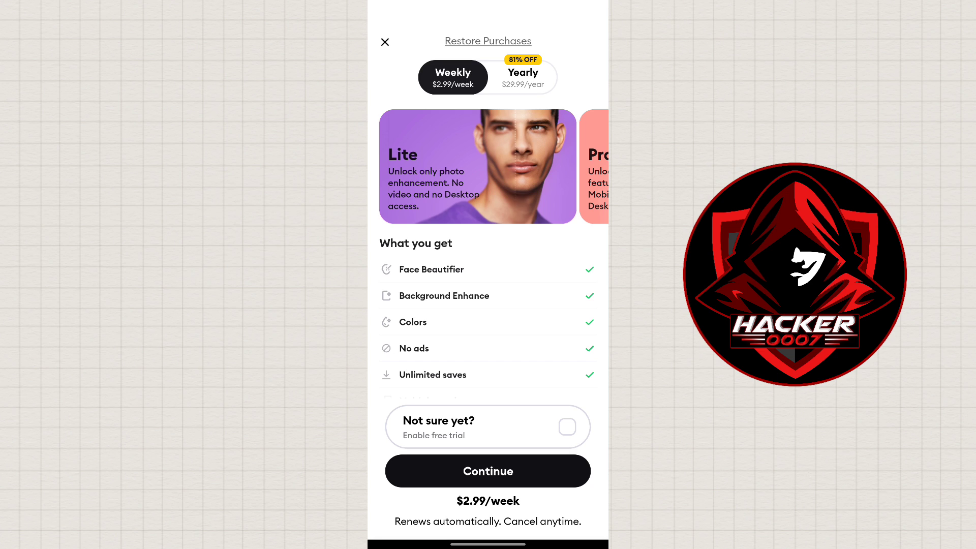
# Enable the free trial toggle, start the trial and confirm the subscription
pyautogui.click(566, 427)
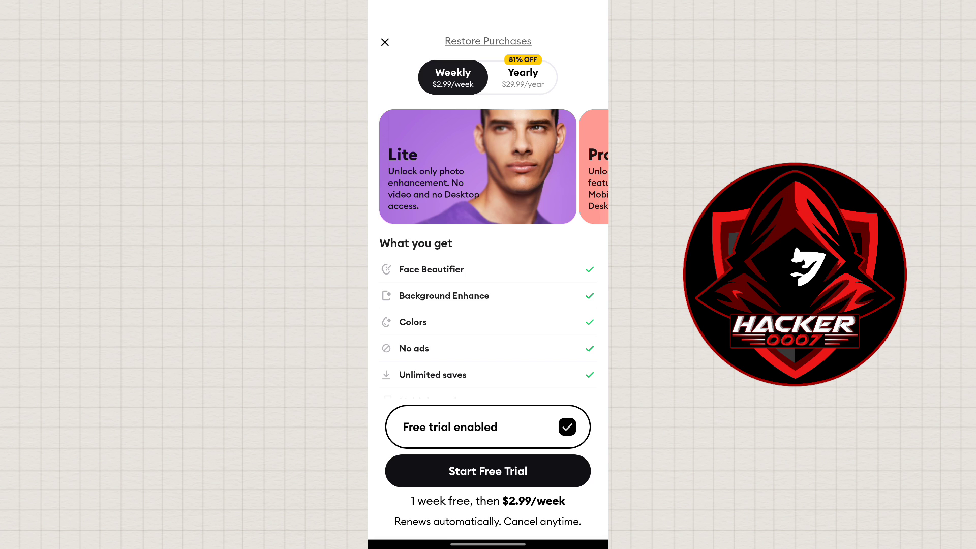
pyautogui.click(489, 472)
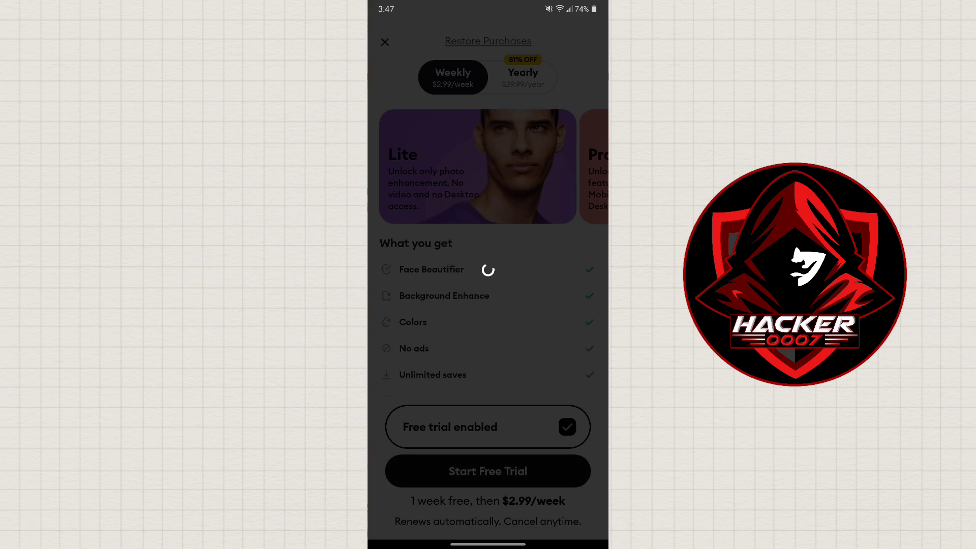
pyautogui.click(487, 471)
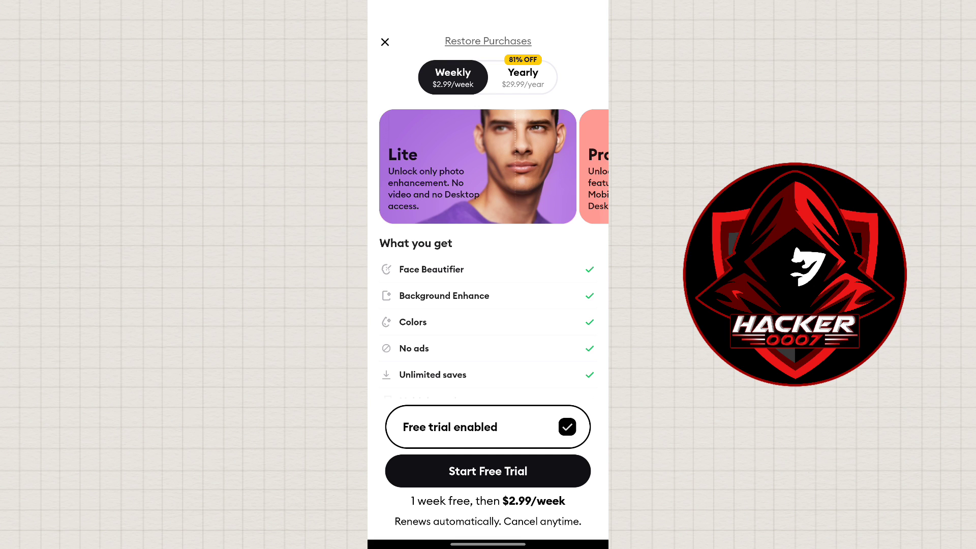
pyautogui.click(488, 471)
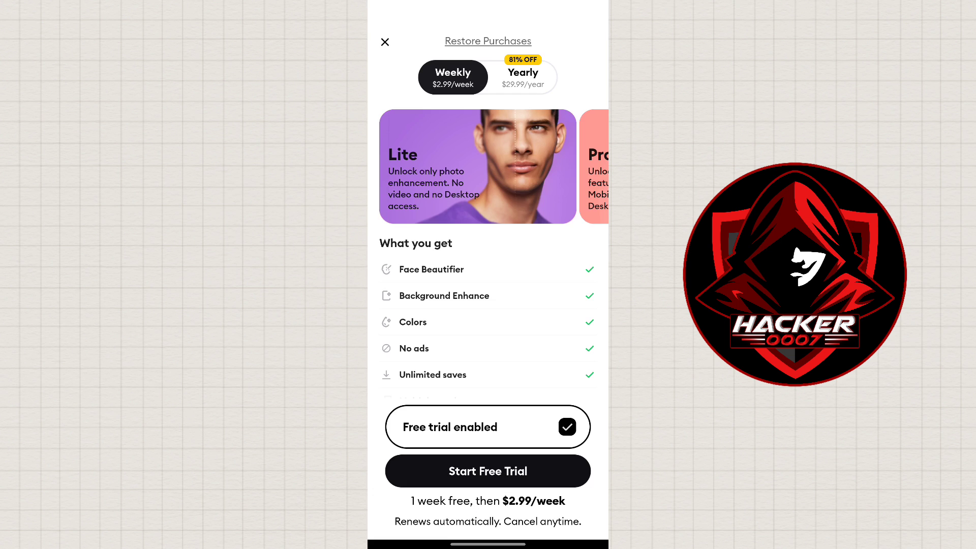
pyautogui.click(385, 41)
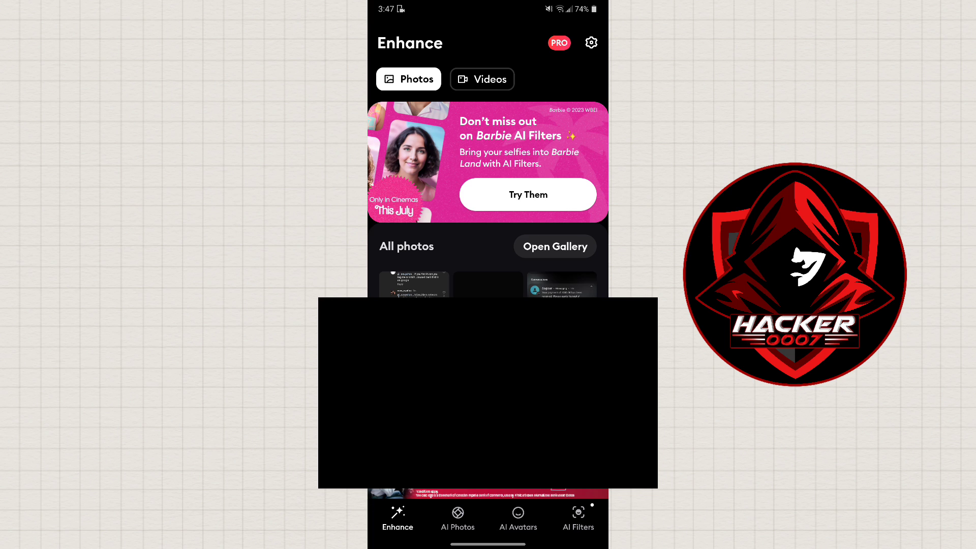
# Browse AI Filters, then open AI Avatars and its 8–12 selfie upload guide
pyautogui.click(590, 43)
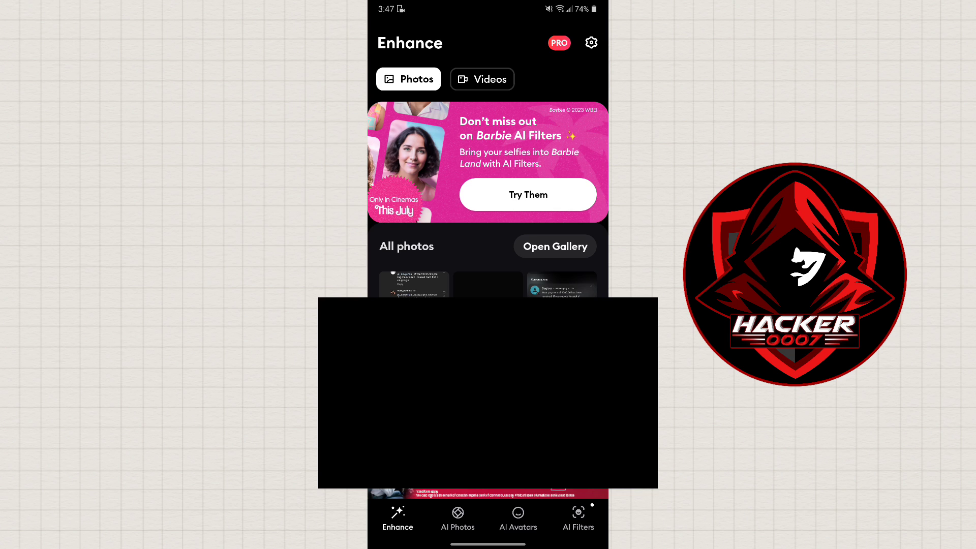
pyautogui.click(577, 520)
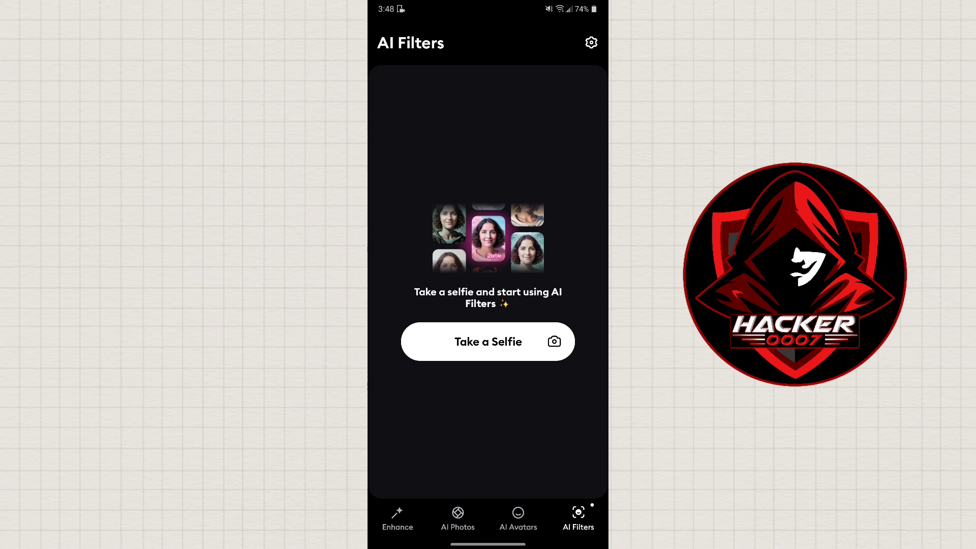
pyautogui.click(518, 519)
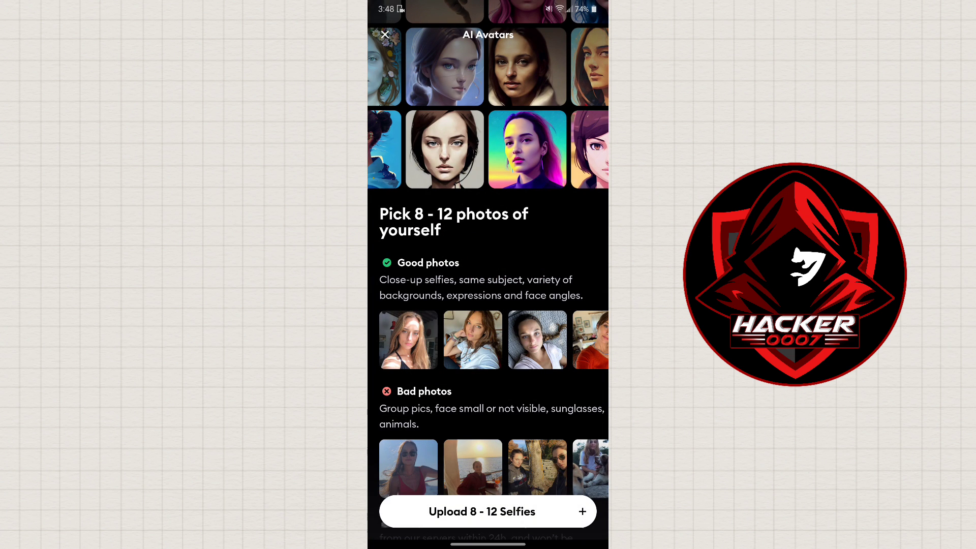